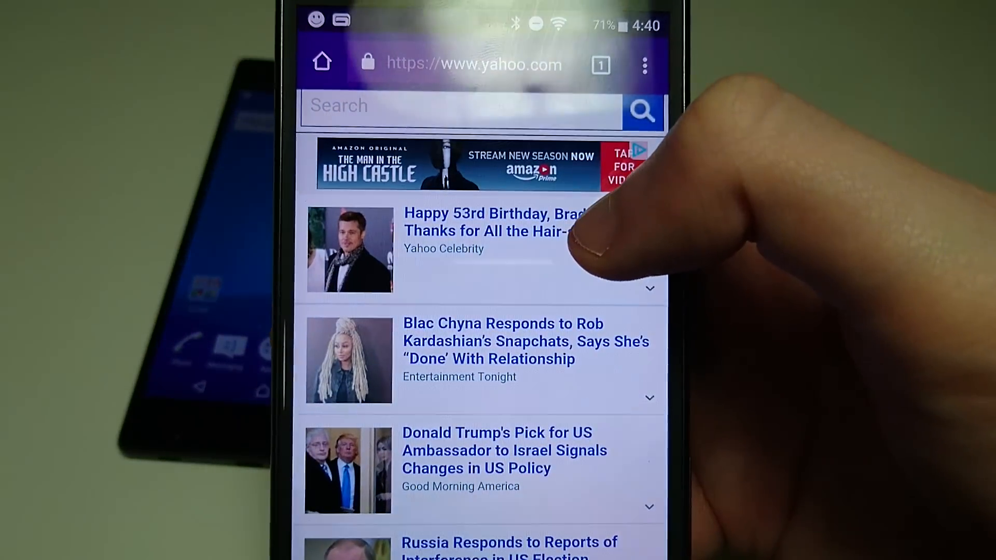
Step: Scroll further down the Yahoo news stories, then bring up the recent apps overview
{"action": "scroll", "scroll_direction": "down", "scroll_amount": 3}
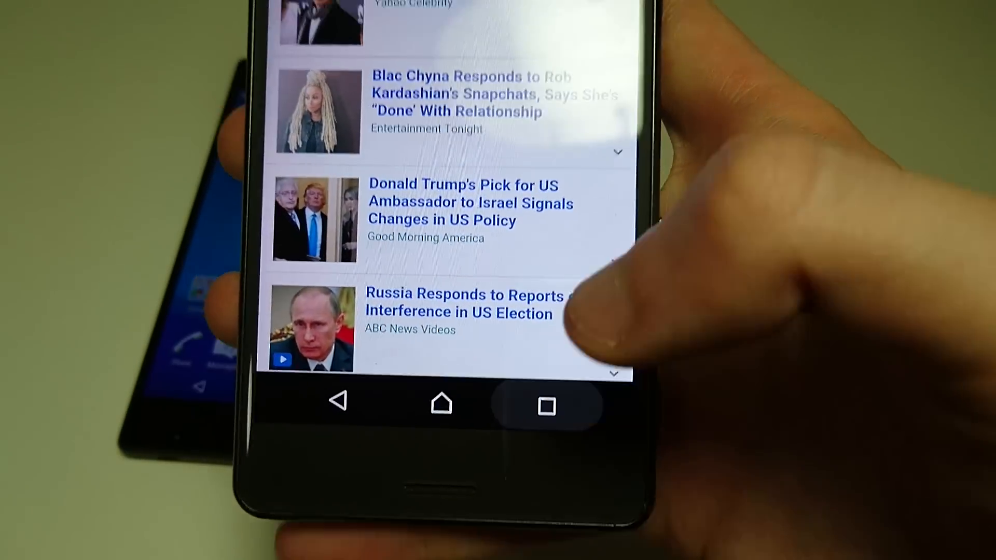
{"action": "left_click", "coordinate": [546, 405]}
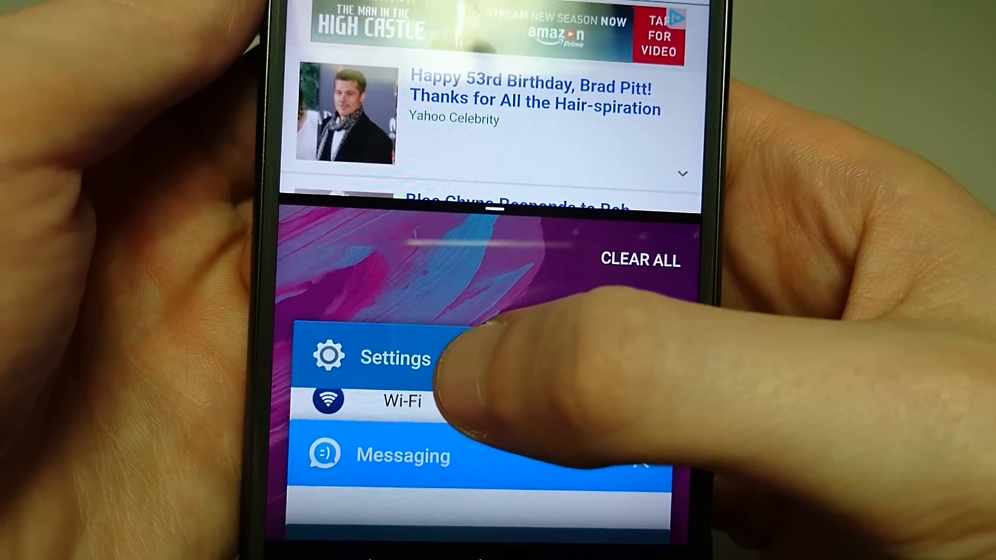
Step: Open Settings in the bottom half, below the docked Yahoo page in Chrome
{"action": "left_click", "coordinate": [394, 358]}
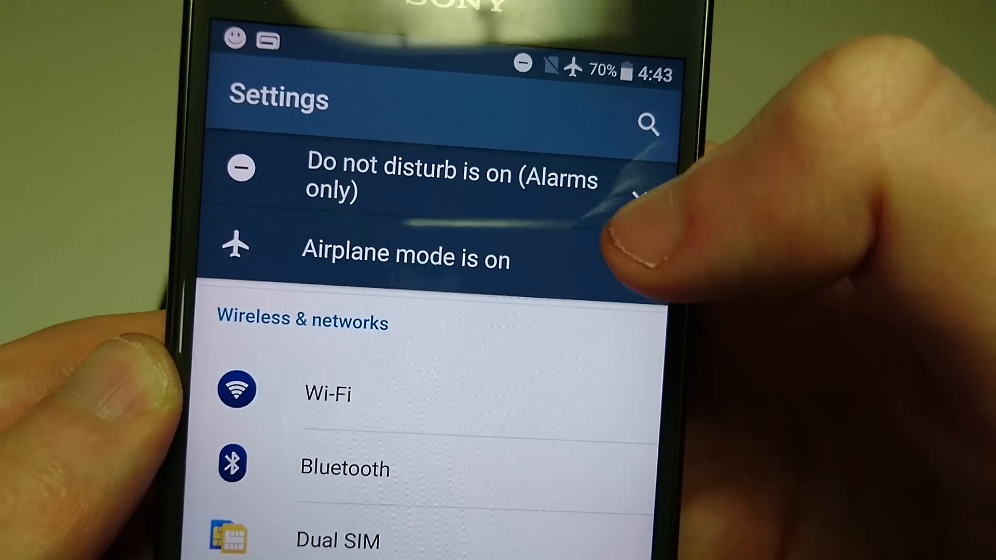
Step: Expand the Airplane mode banner's details and scroll through the wireless and network settings
{"action": "left_click", "coordinate": [405, 247]}
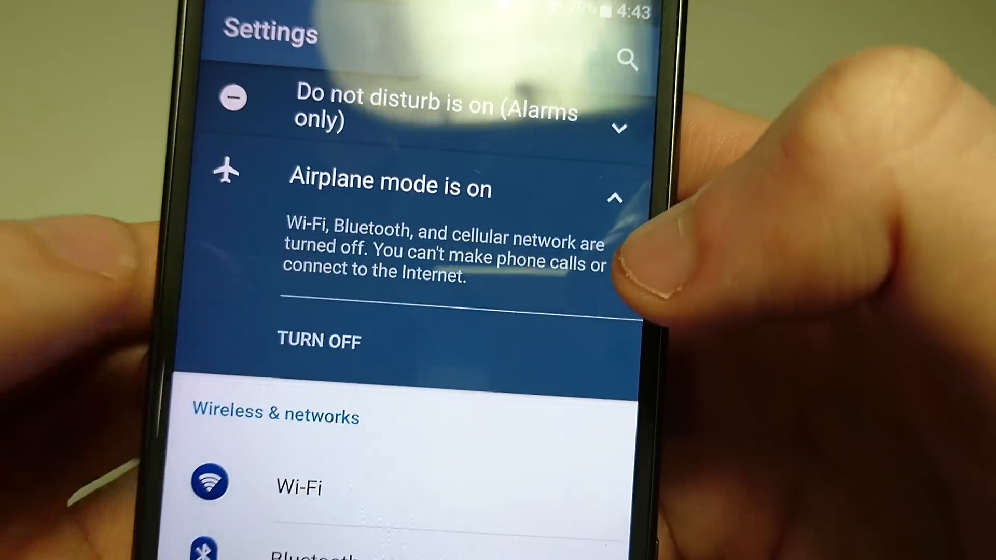
{"action": "scroll", "scroll_direction": "up", "scroll_amount": 3}
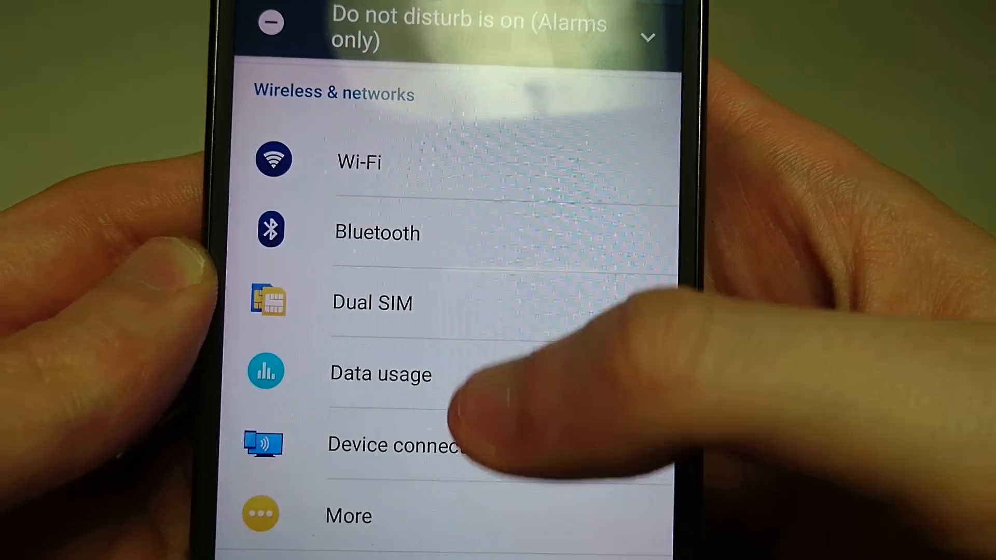
{"action": "scroll", "scroll_direction": "down", "scroll_amount": 3}
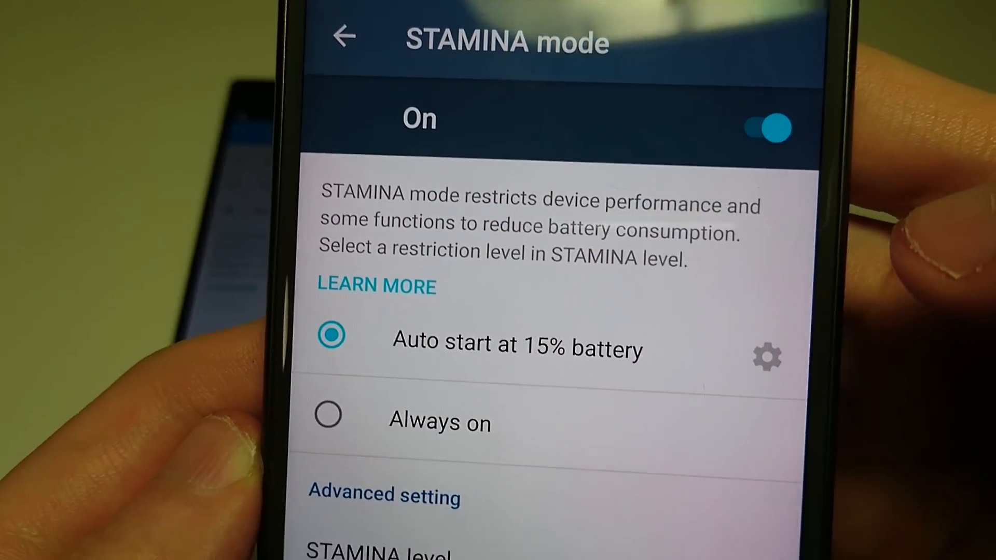
Step: Open the activation-level dialog for STAMINA mode's 15% battery auto start
{"action": "left_click", "coordinate": [767, 356]}
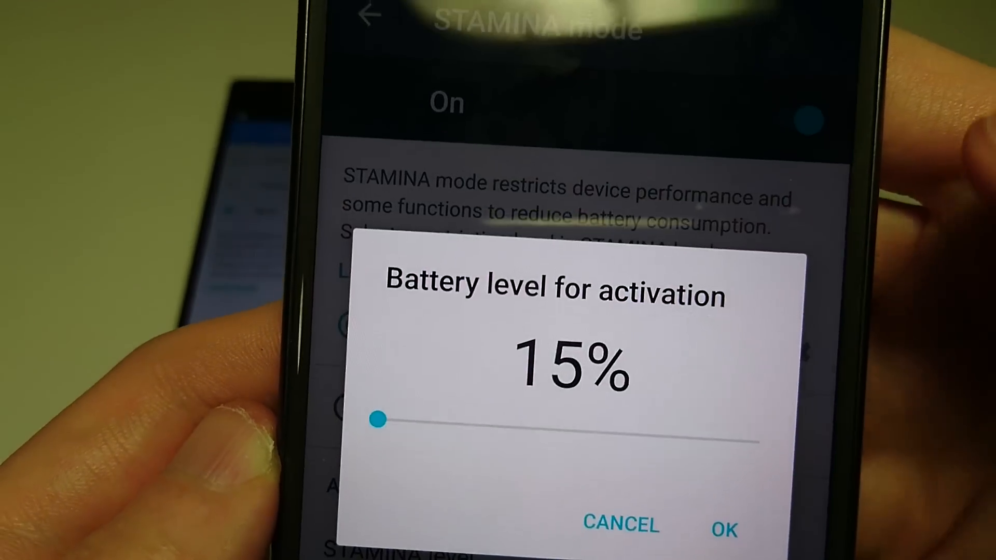